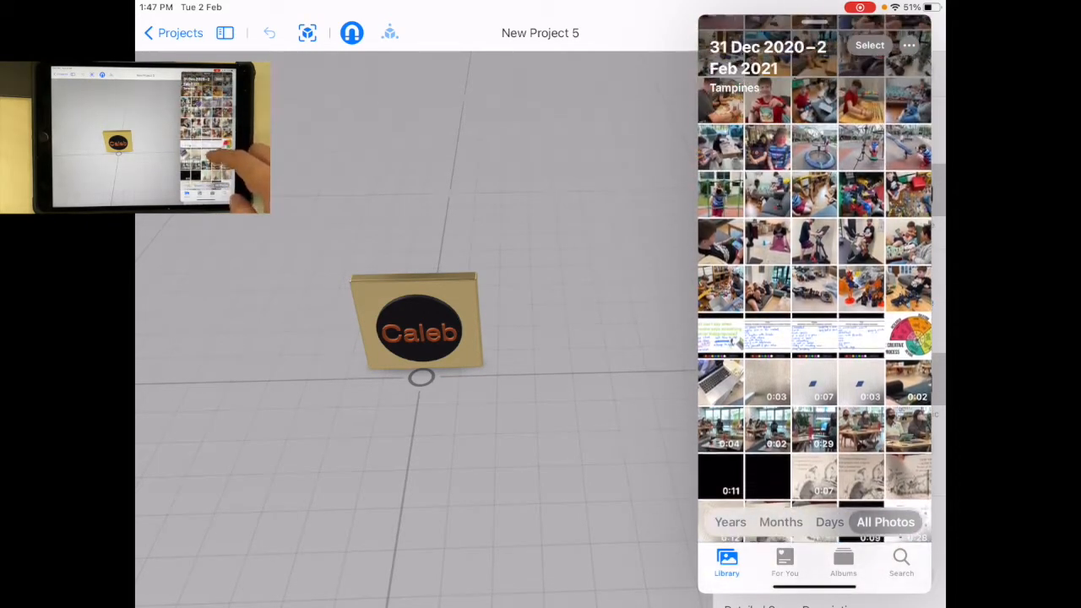
Place one Creative Process wheel image beside the Caleb sign and delete the extra copy.
{"action": "scroll", "scroll_direction": "down", "scroll_amount": 3}
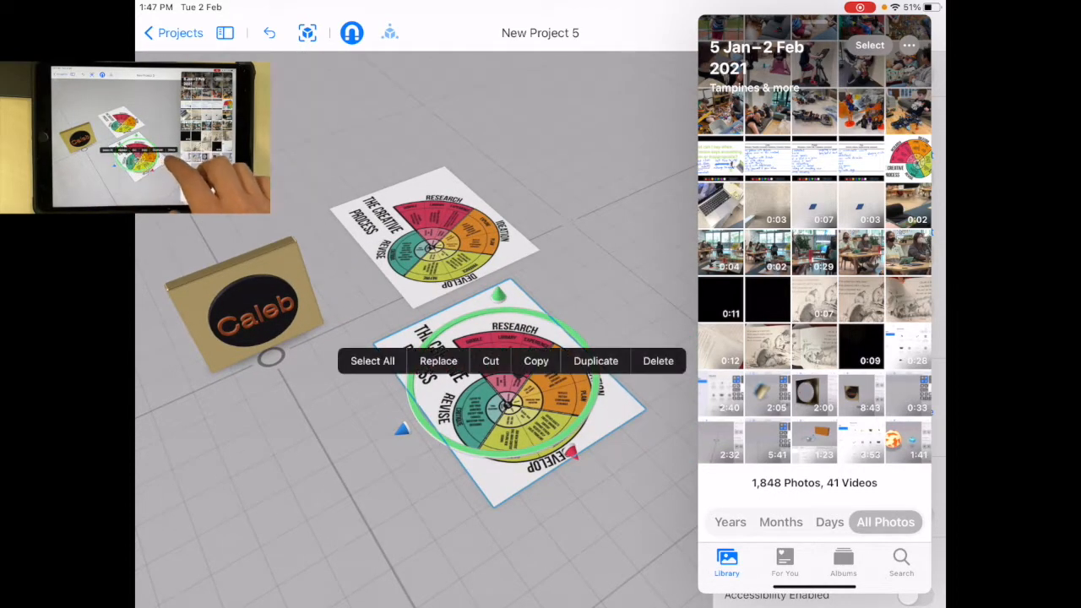
{"action": "left_click", "coordinate": [658, 362]}
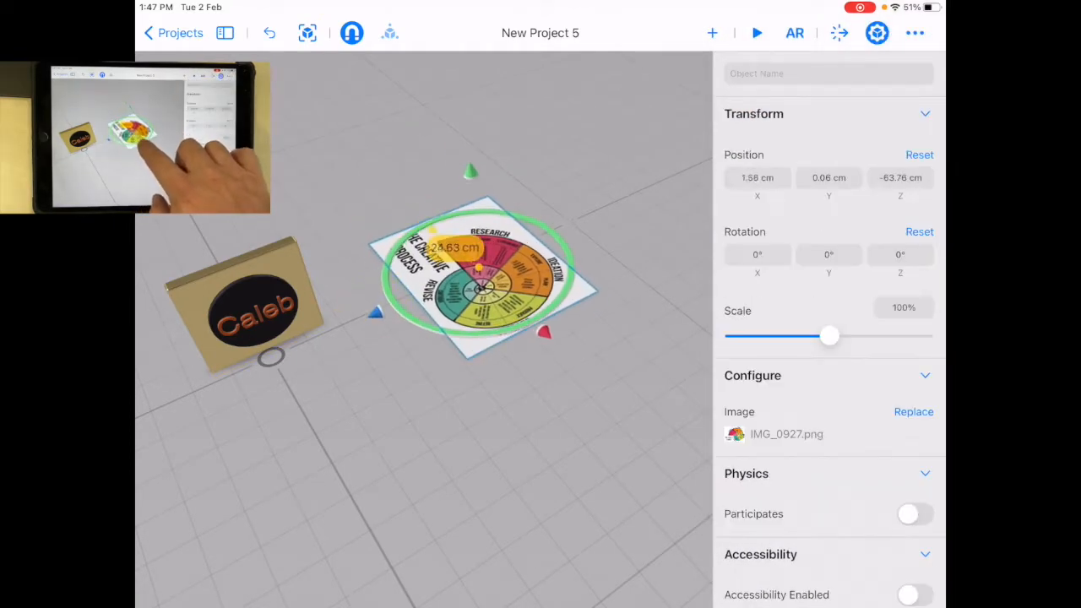
Rotate the wheel image 105° on X to stand upright, raise it off the floor and scale it to about 250%.
{"action": "left_click_drag", "start_coordinate": [477, 279], "coordinate": [541, 330]}
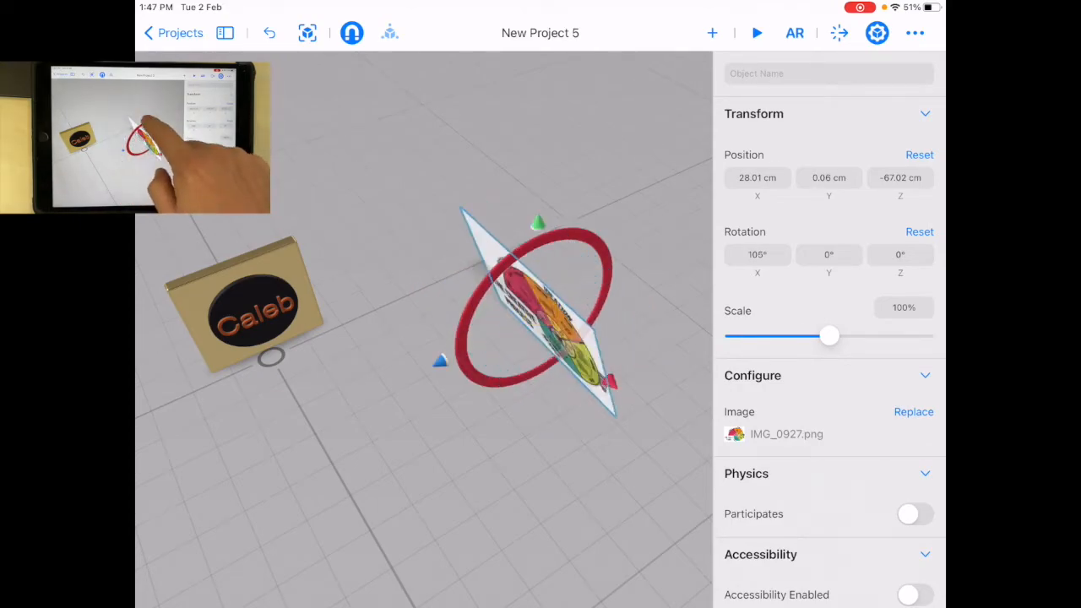
{"action": "left_click_drag", "start_coordinate": [541, 304], "coordinate": [540, 253]}
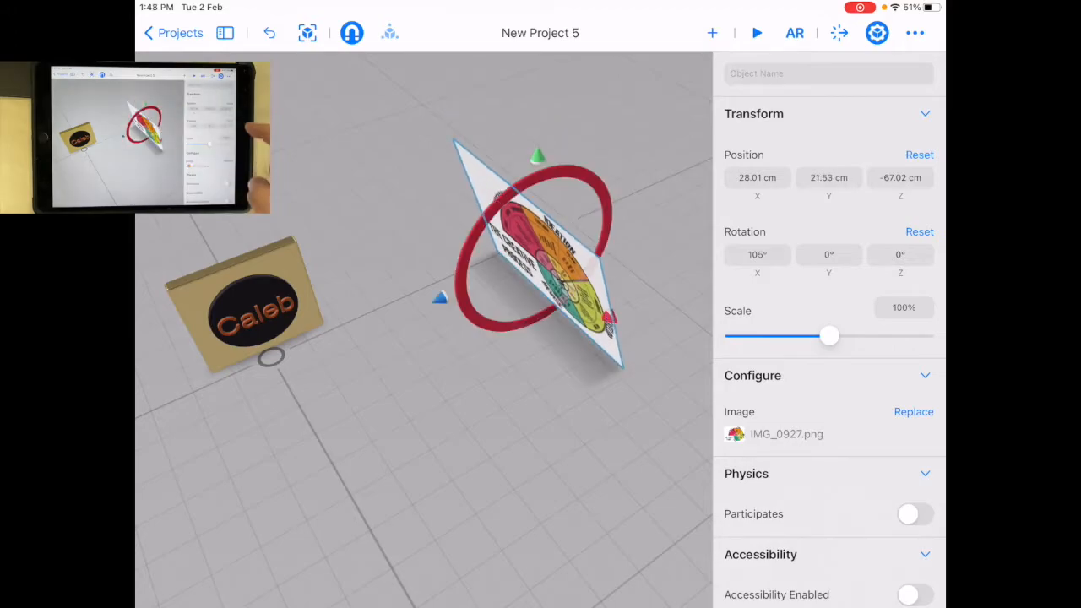
{"action": "left_click_drag", "start_coordinate": [829, 335], "coordinate": [847, 334]}
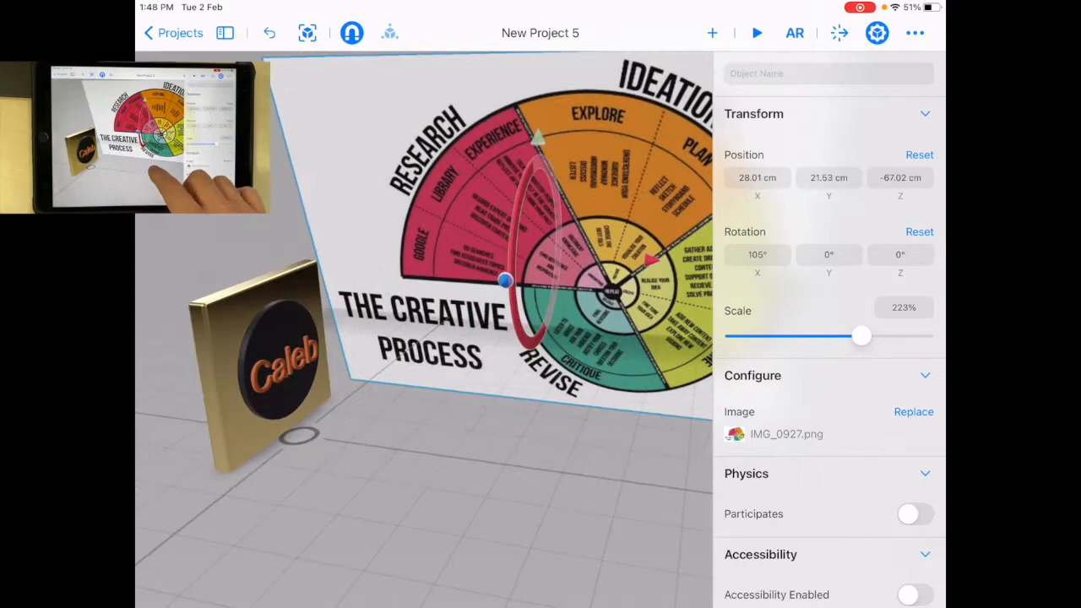
{"action": "left_click_drag", "start_coordinate": [859, 336], "coordinate": [865, 336]}
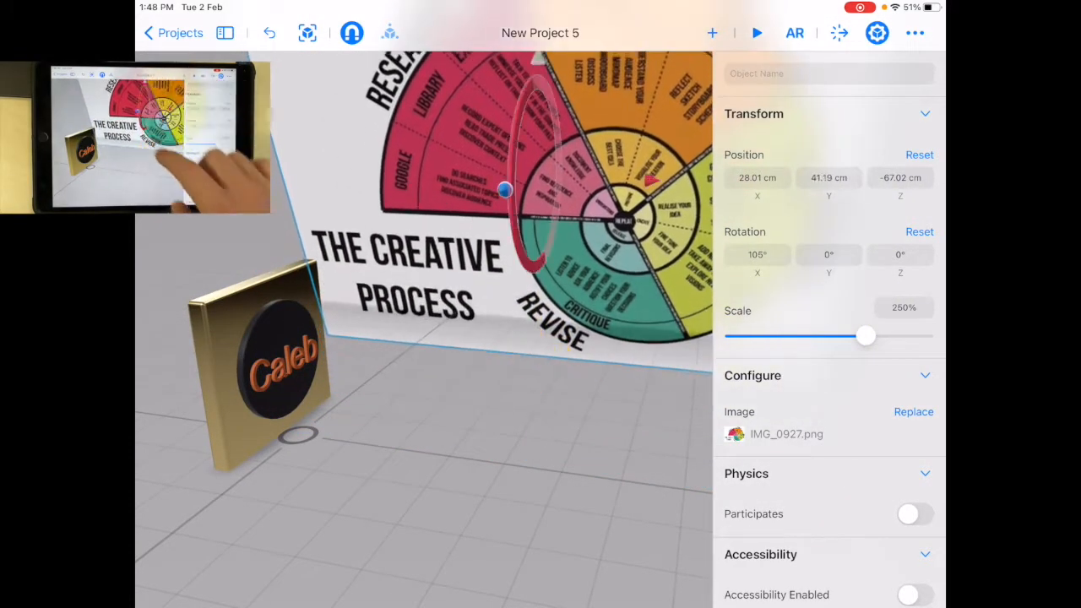
{"action": "left_click_drag", "start_coordinate": [865, 336], "coordinate": [849, 336]}
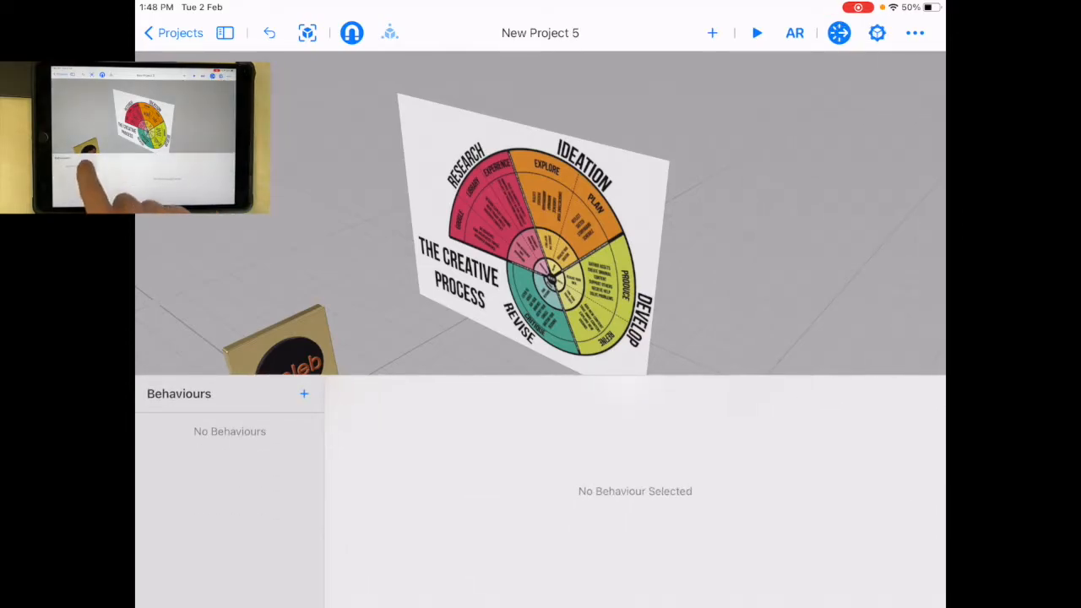
Create a behaviour with a Tap trigger on the wheel image followed by a Play Sound action.
{"action": "left_click", "coordinate": [304, 394]}
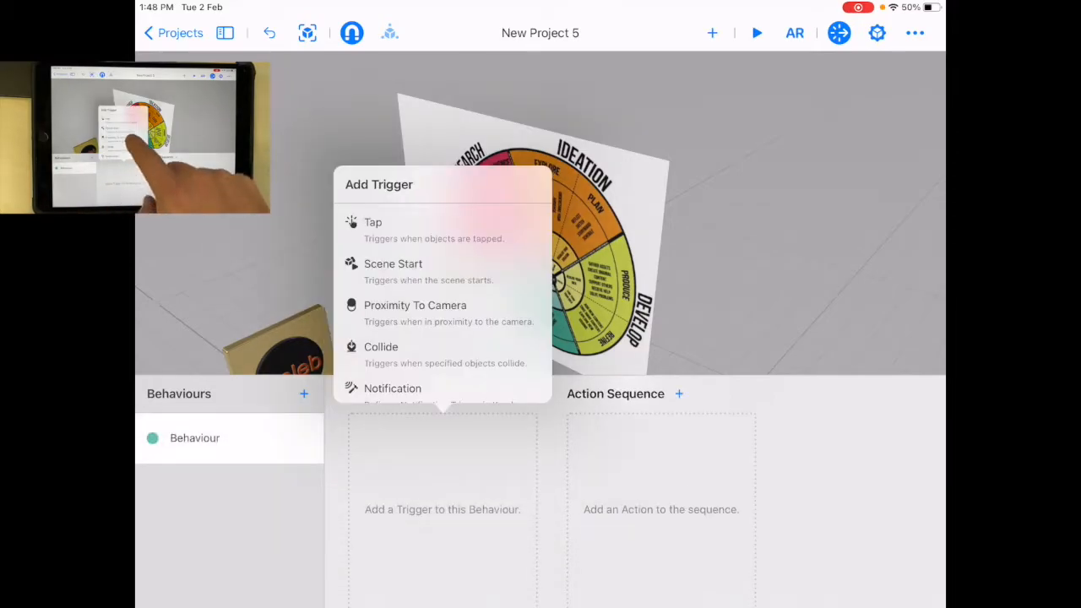
{"action": "left_click", "coordinate": [372, 223]}
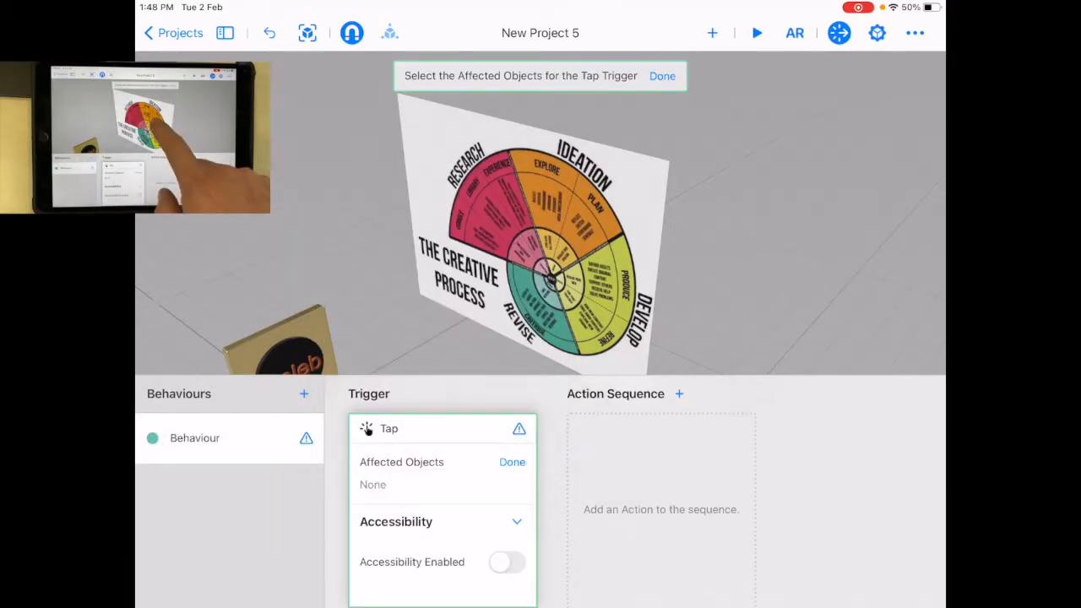
{"action": "left_click", "coordinate": [523, 245]}
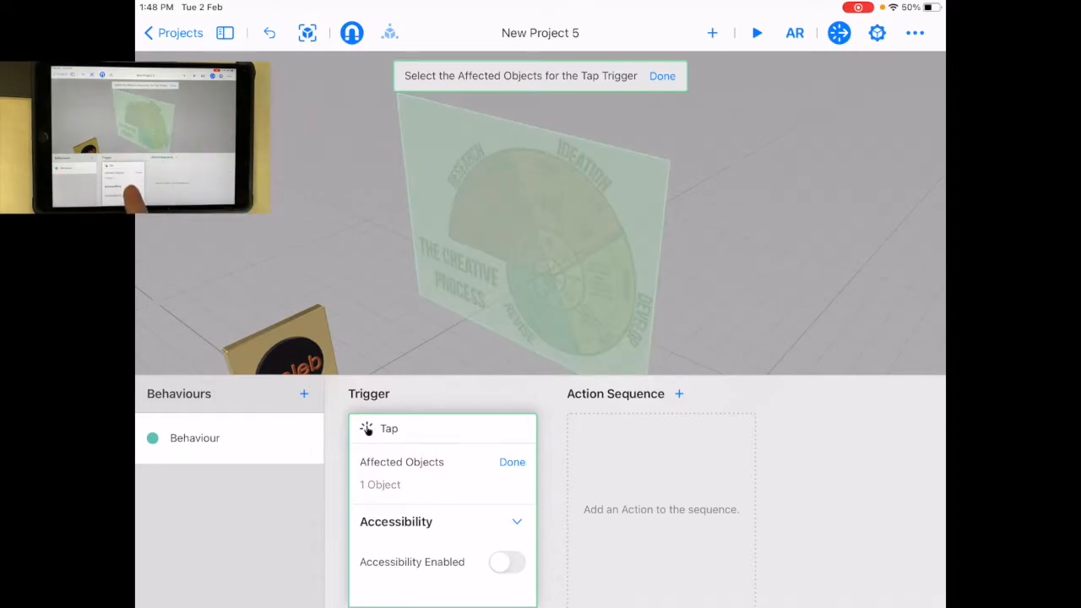
{"action": "left_click", "coordinate": [679, 394]}
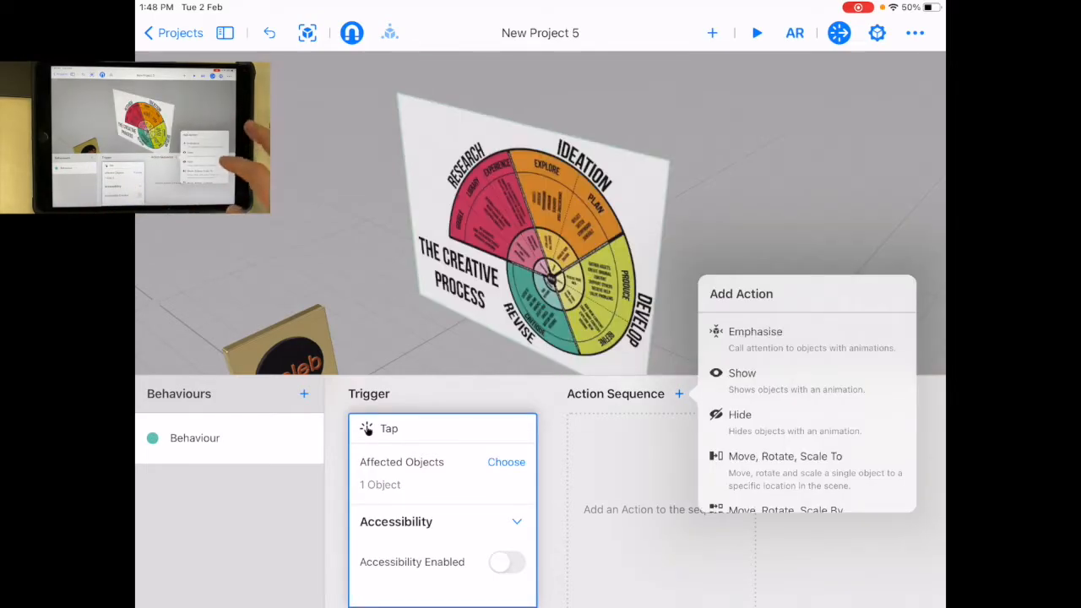
{"action": "scroll", "scroll_direction": "down", "scroll_amount": 3}
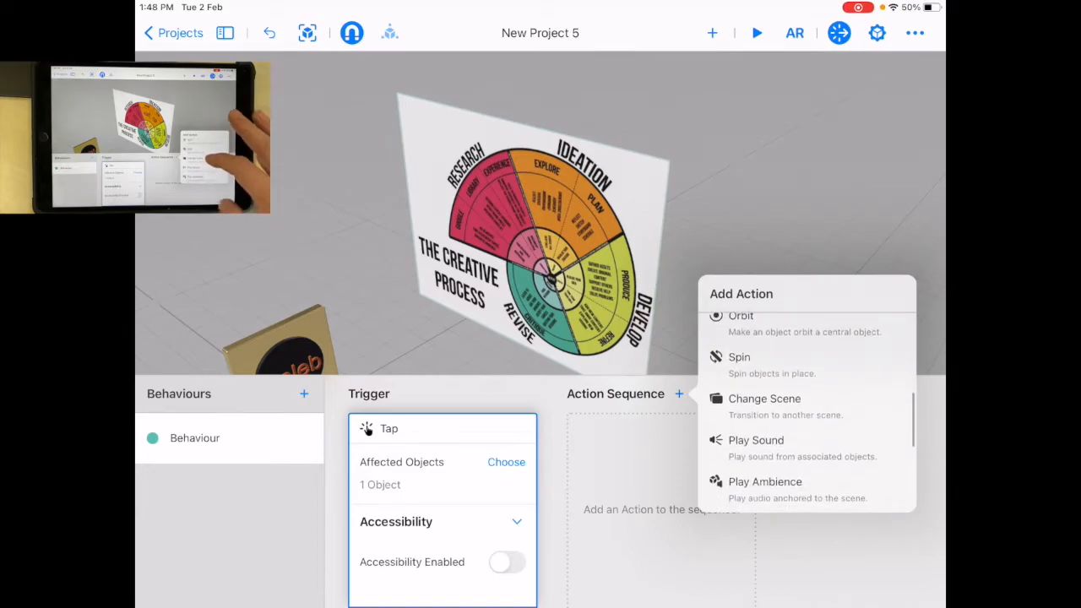
{"action": "left_click", "coordinate": [757, 439]}
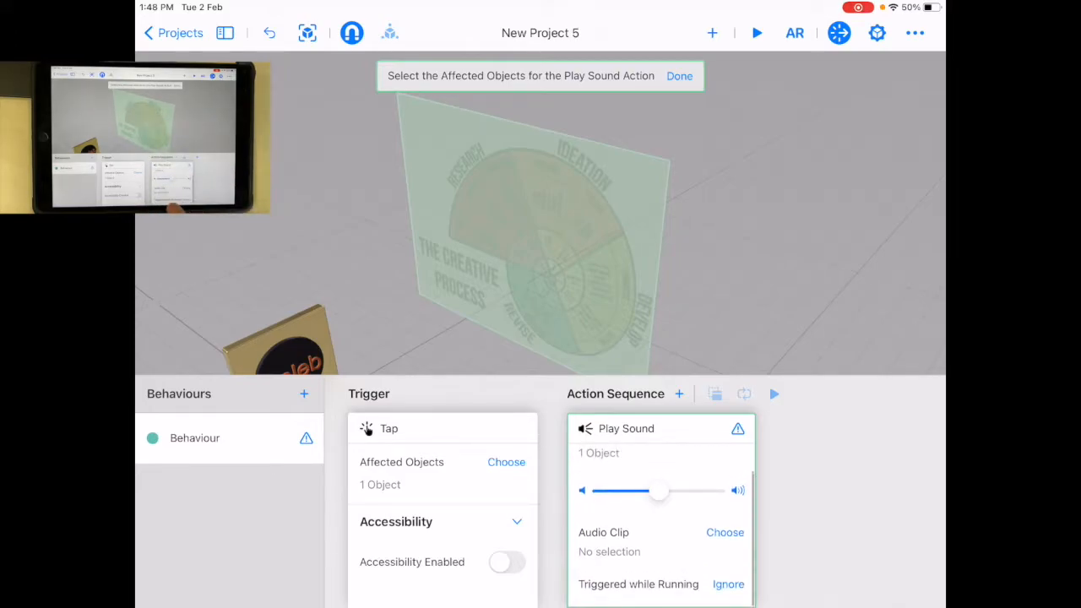
Browse the Content Library's built-in audio clips, then return to the iPad home screen.
{"action": "left_click", "coordinate": [725, 532]}
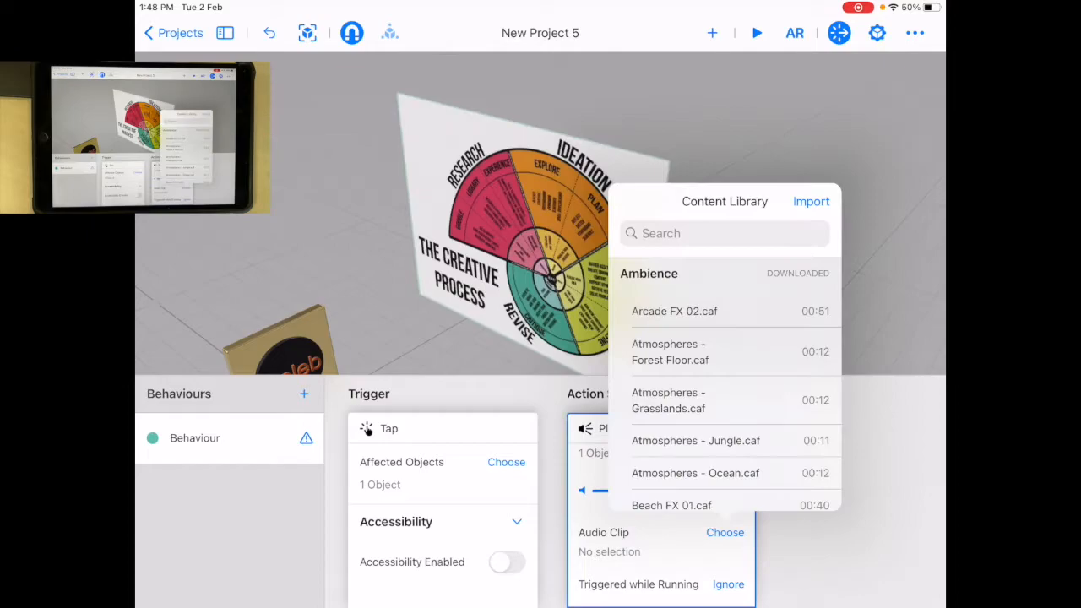
{"action": "scroll", "scroll_direction": "down", "scroll_amount": 3}
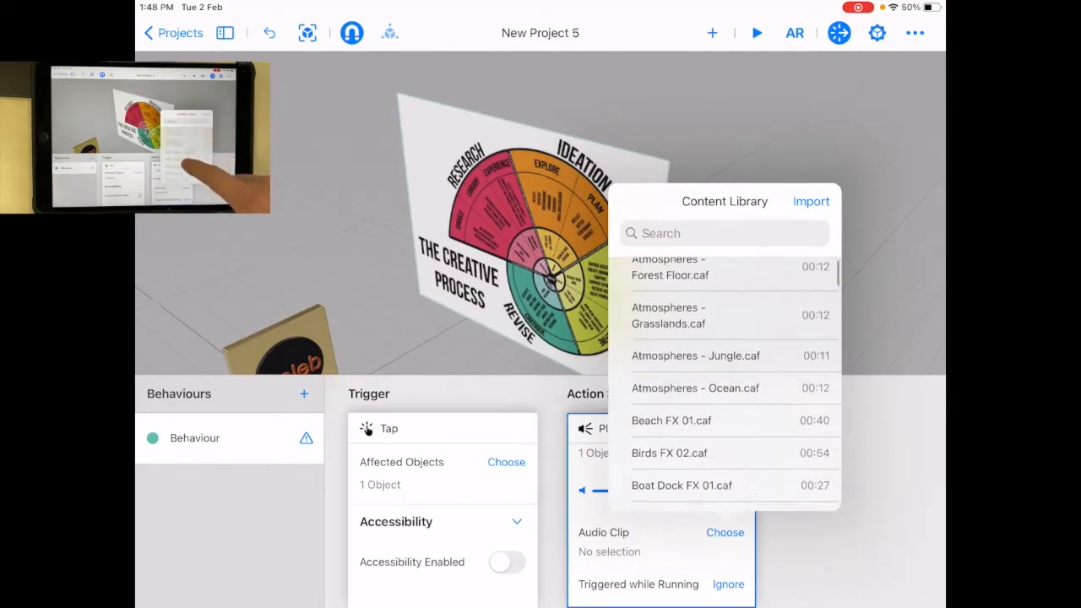
{"action": "scroll", "scroll_direction": "down", "scroll_amount": 3}
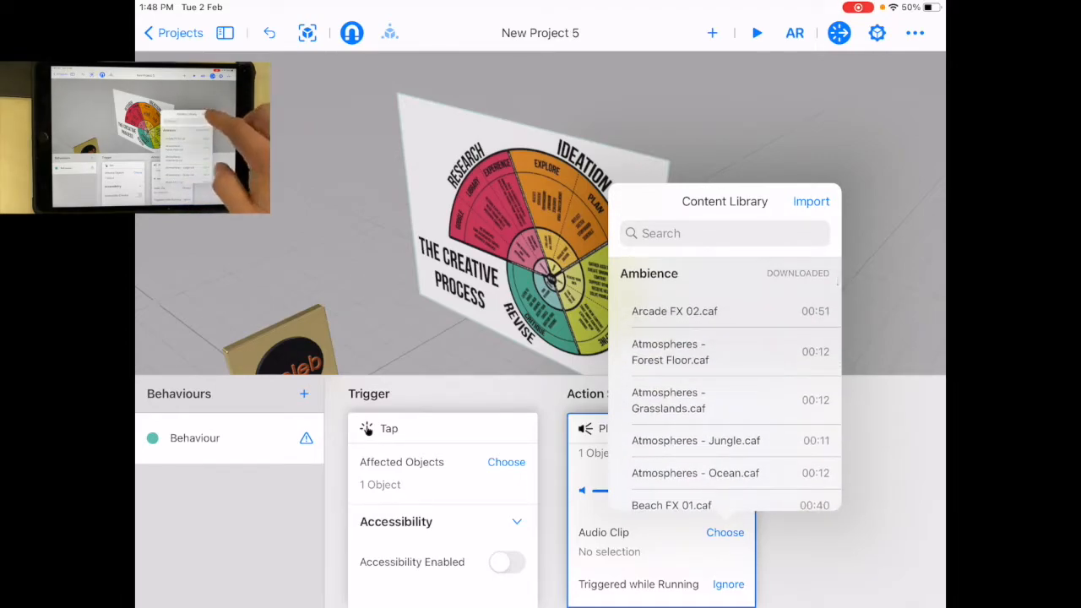
{"action": "left_click", "coordinate": [811, 201]}
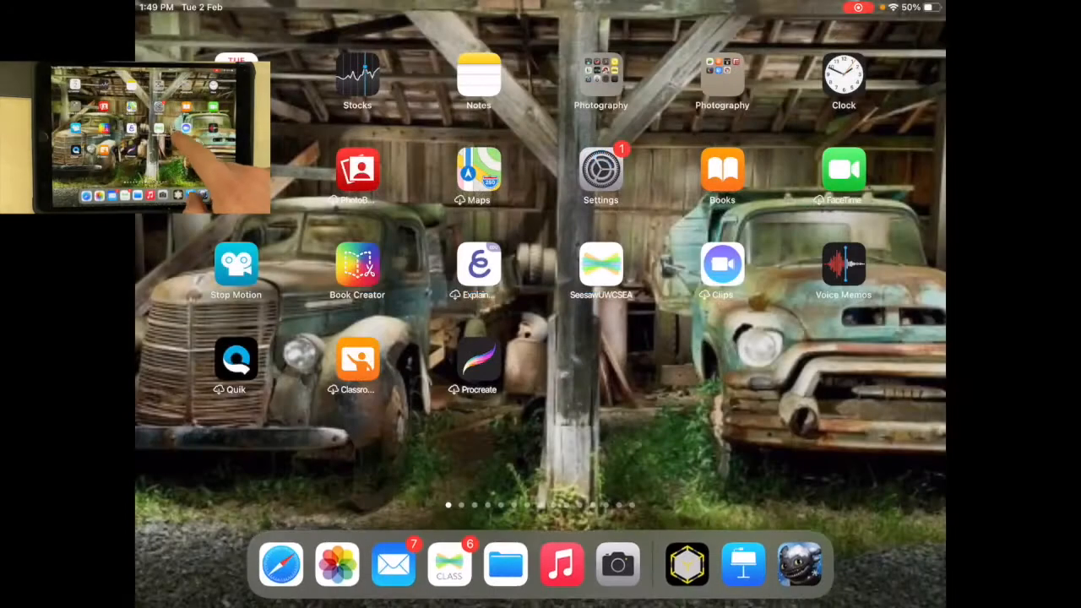
Launch Voice Memos and start recording a new memo.
{"action": "left_click", "coordinate": [843, 263]}
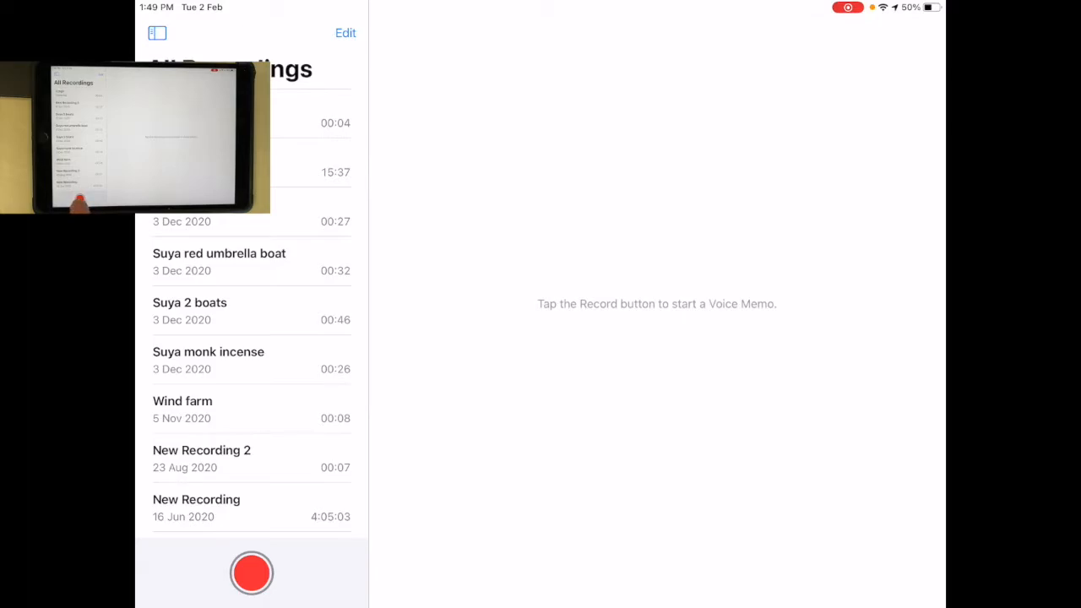
{"action": "left_click", "coordinate": [252, 573]}
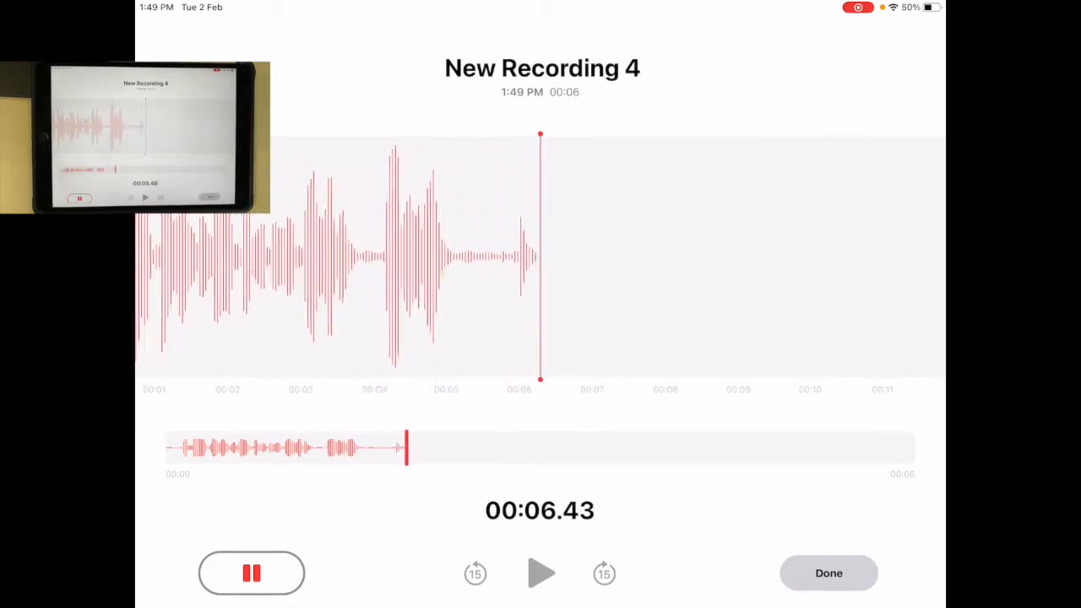
Stop the six-second recording, rename it 'Creative process' and bring up its share sheet.
{"action": "left_click", "coordinate": [250, 572]}
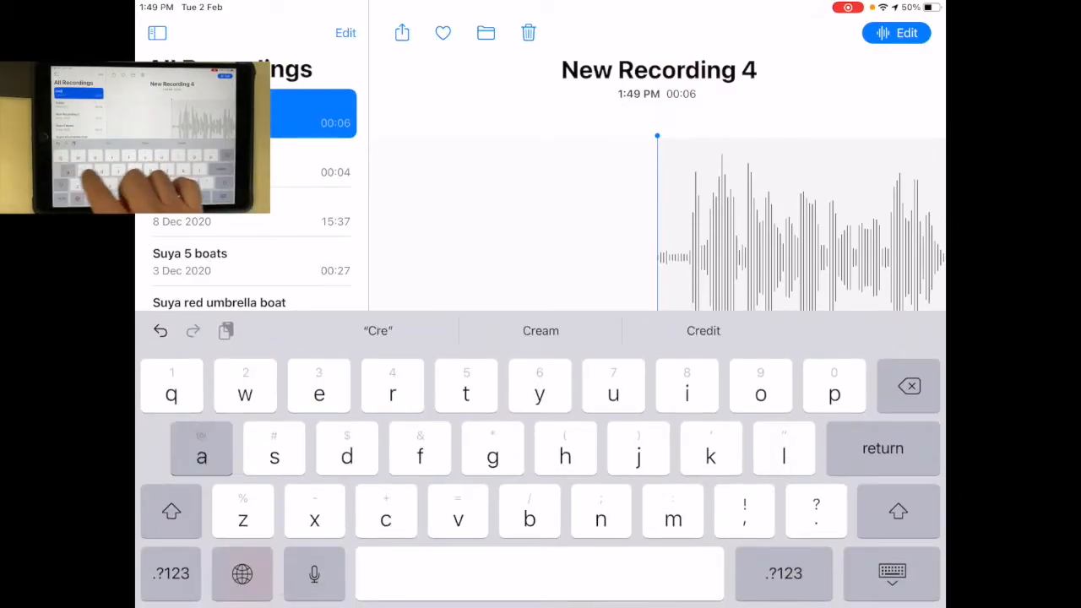
{"action": "left_click", "coordinate": [201, 449]}
{"action": "type", "text": "ative process"}
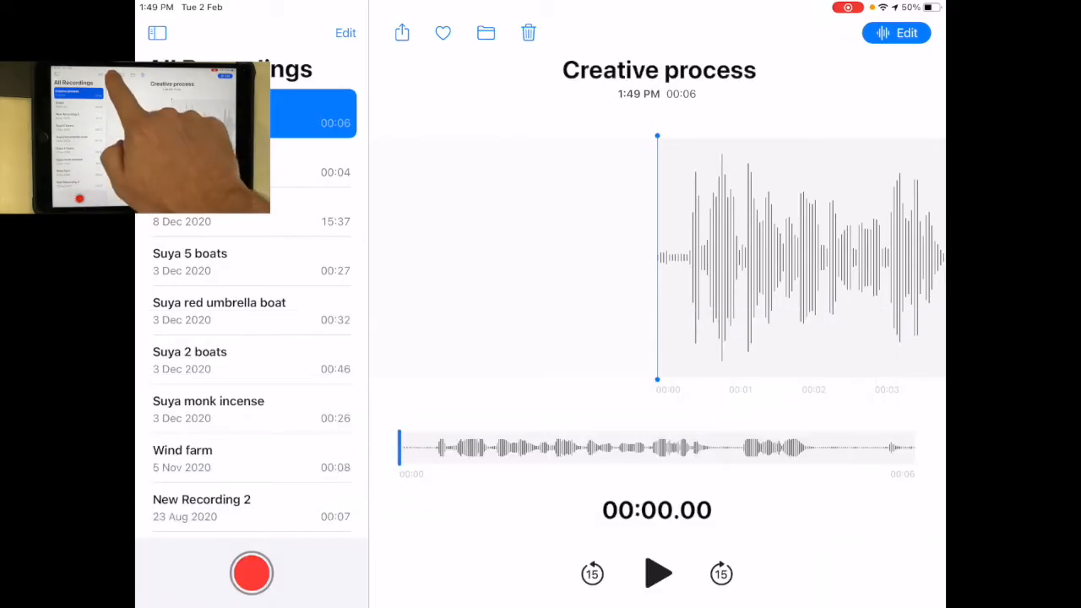
{"action": "left_click", "coordinate": [402, 32]}
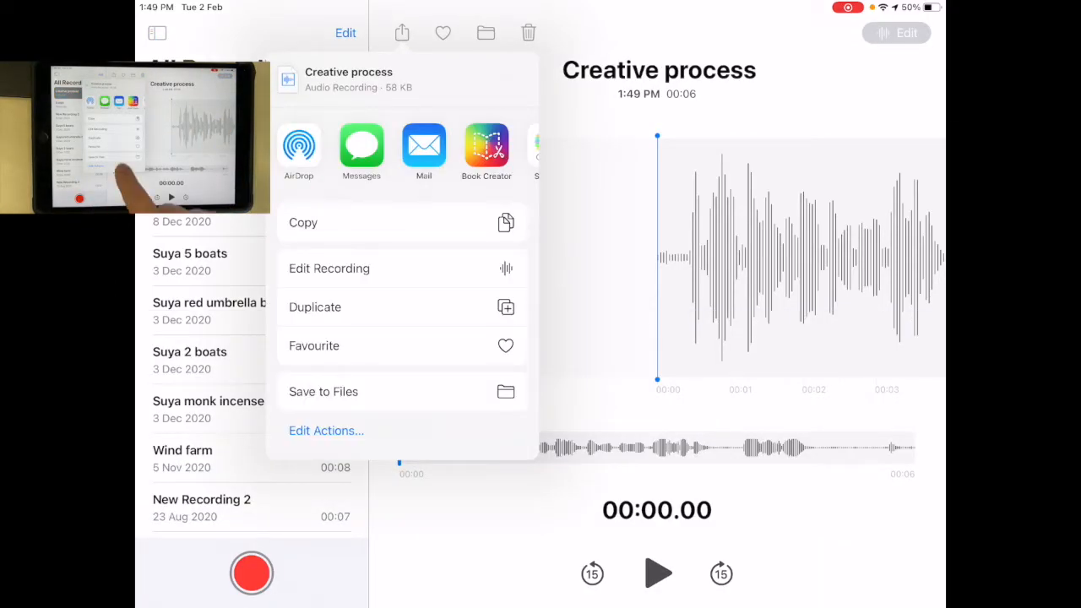
Save the Creative process memo to Files on iPad.
{"action": "left_click", "coordinate": [324, 392]}
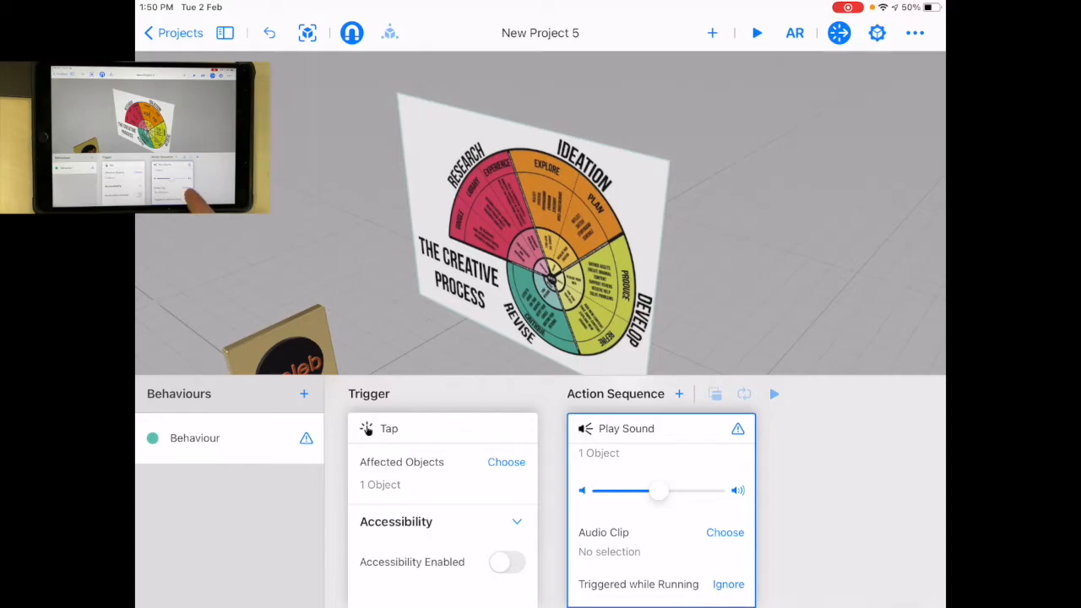
Import Creative process.m4a from Files and set it as the Play Sound action's audio clip.
{"action": "left_click", "coordinate": [723, 532]}
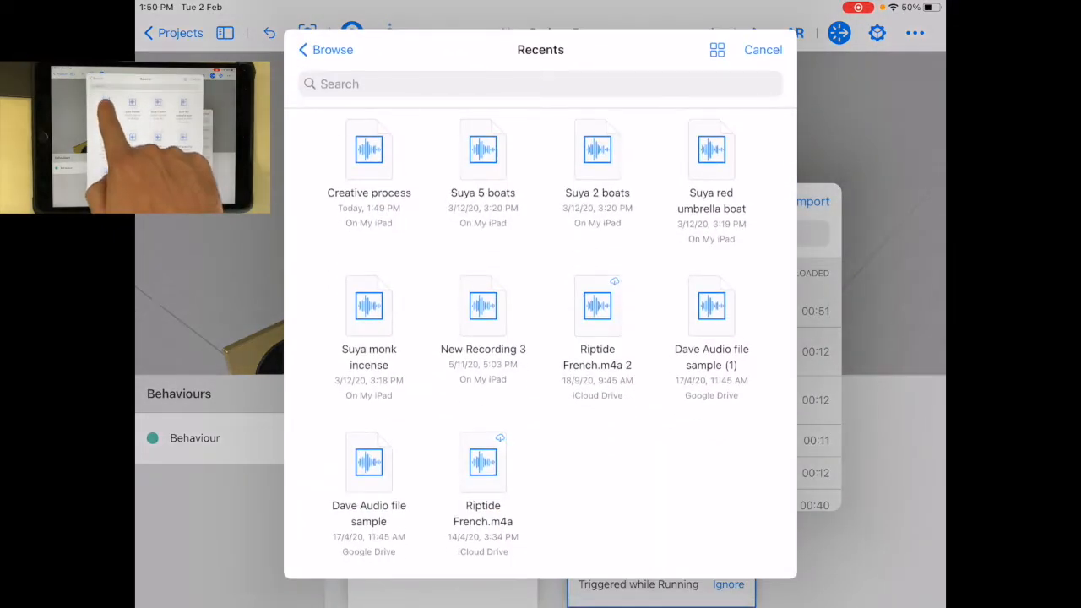
{"action": "left_click", "coordinate": [325, 49]}
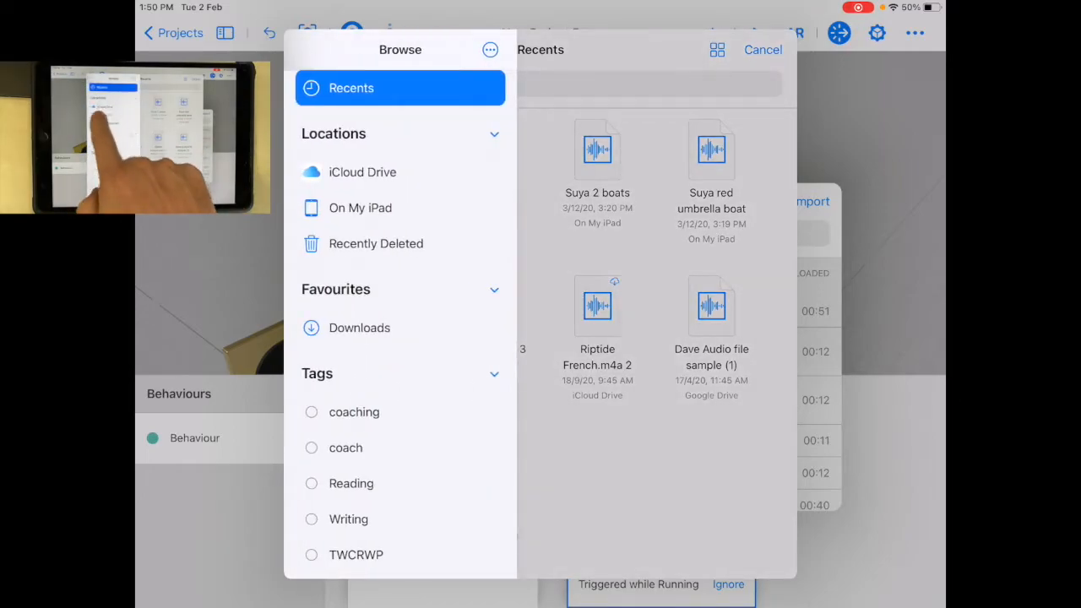
{"action": "left_click", "coordinate": [360, 208]}
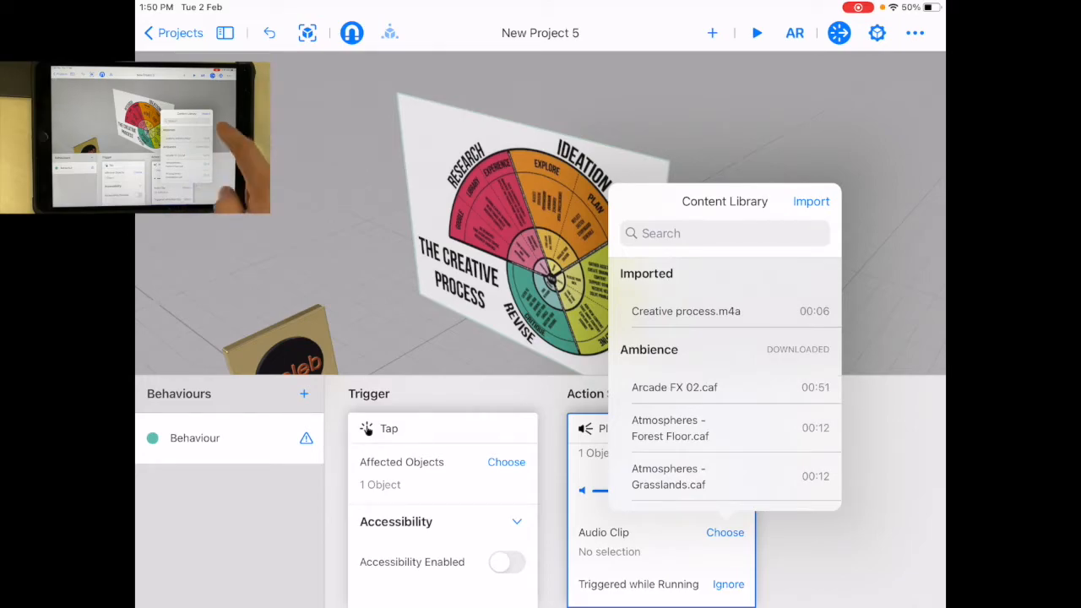
{"action": "left_click", "coordinate": [811, 201]}
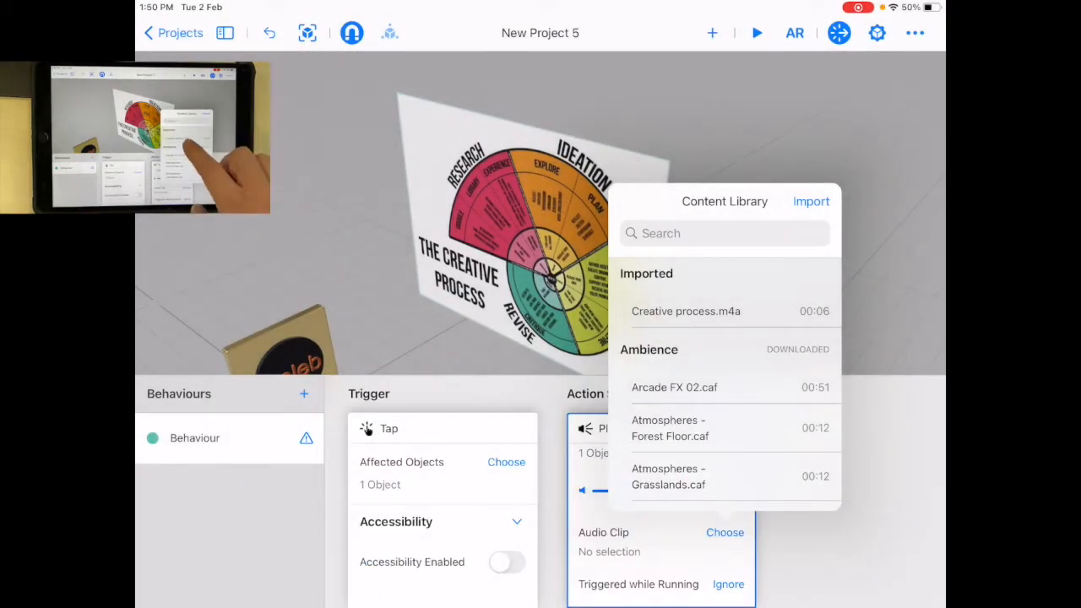
{"action": "left_click", "coordinate": [686, 311]}
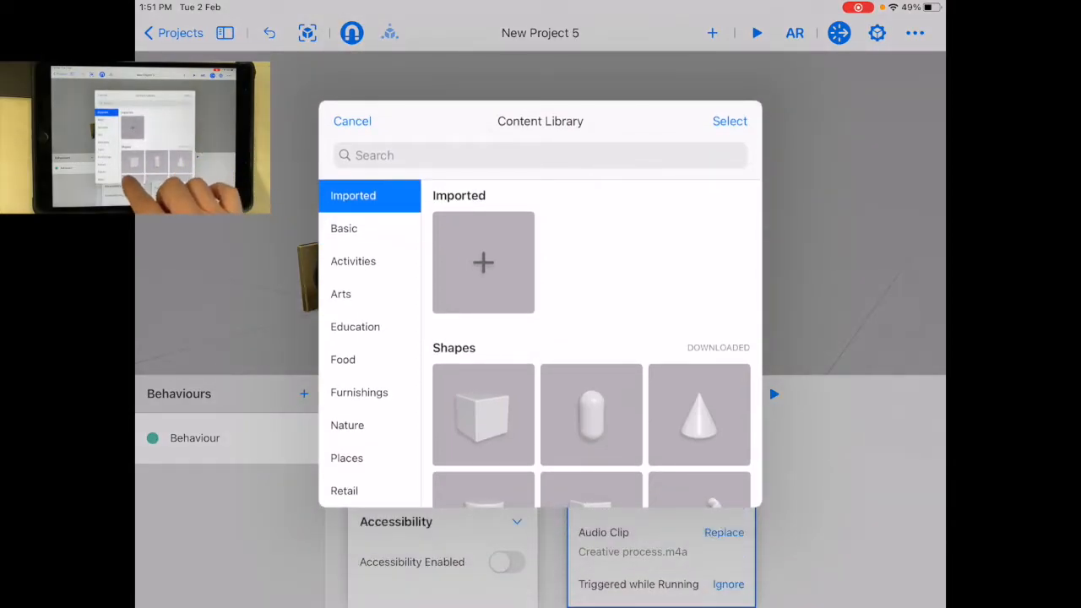
Add a cube sized 1.31 m wide by 38.25 cm high and scale it down to 35%.
{"action": "left_click", "coordinate": [351, 122]}
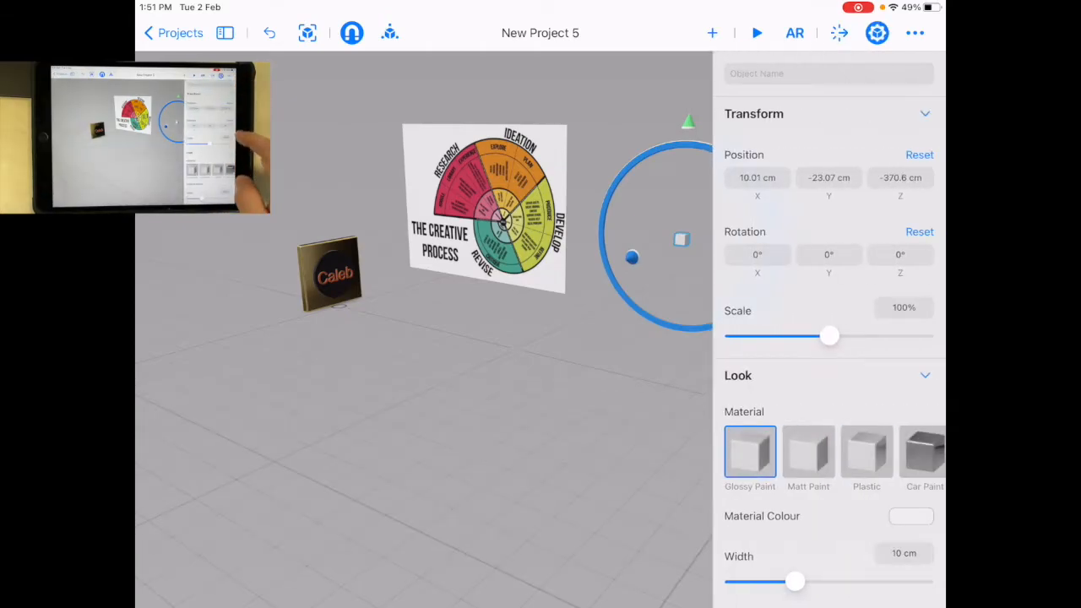
{"action": "left_click_drag", "start_coordinate": [793, 581], "coordinate": [862, 581]}
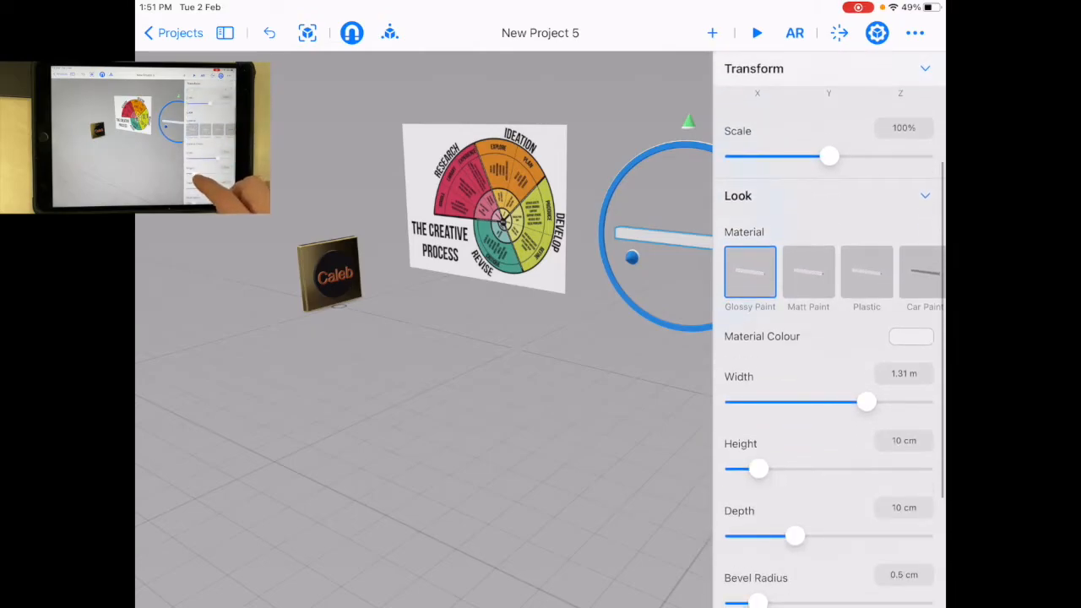
{"action": "left_click_drag", "start_coordinate": [756, 470], "coordinate": [794, 470]}
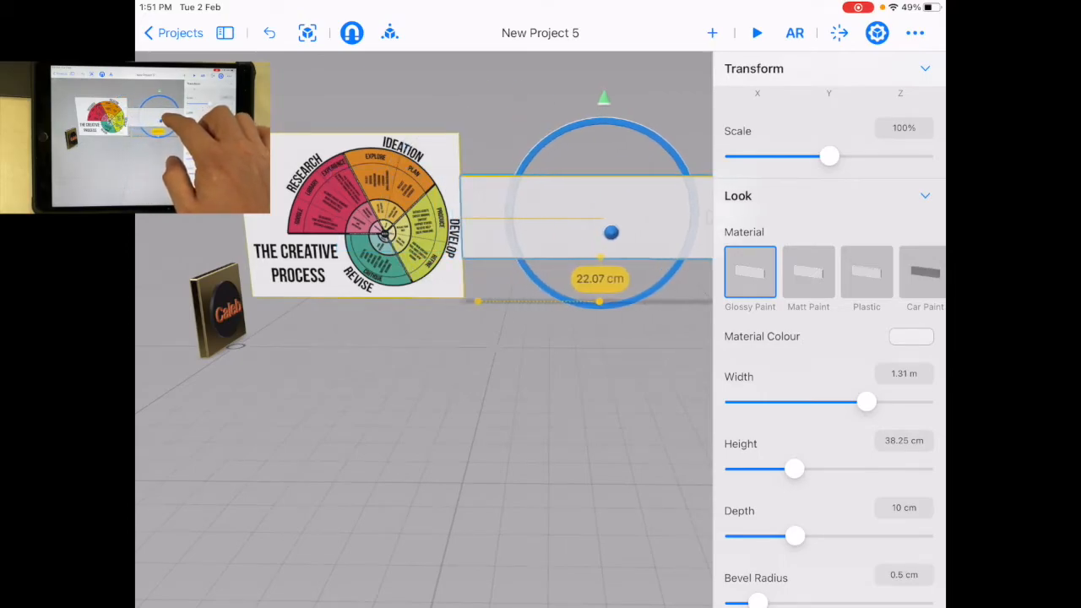
{"action": "left_click_drag", "start_coordinate": [829, 155], "coordinate": [811, 155]}
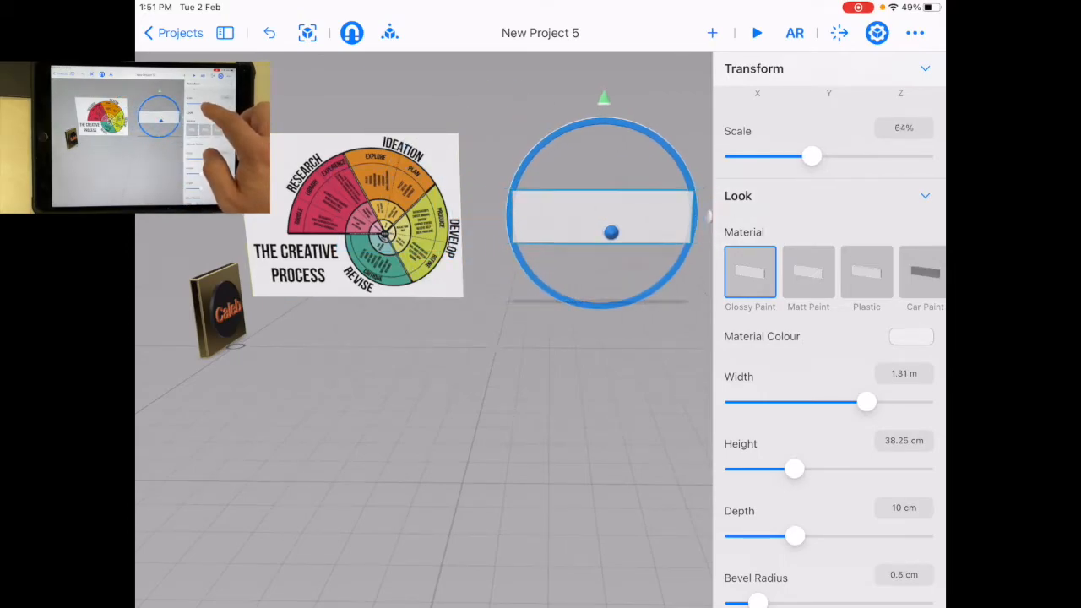
{"action": "left_click_drag", "start_coordinate": [811, 156], "coordinate": [794, 156]}
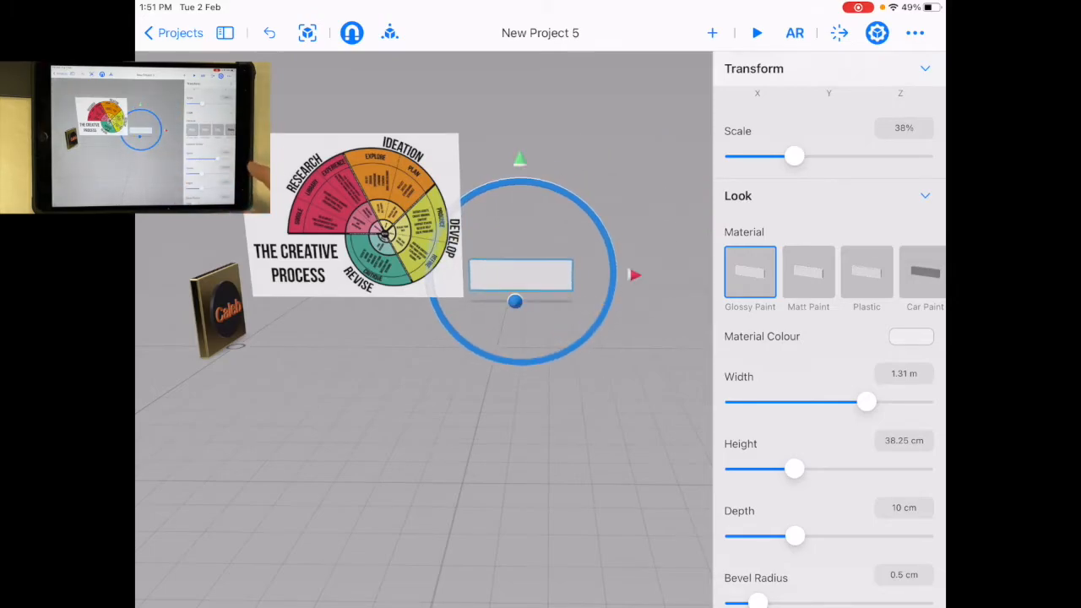
Set the box's material colour to black.
{"action": "left_click", "coordinate": [910, 337]}
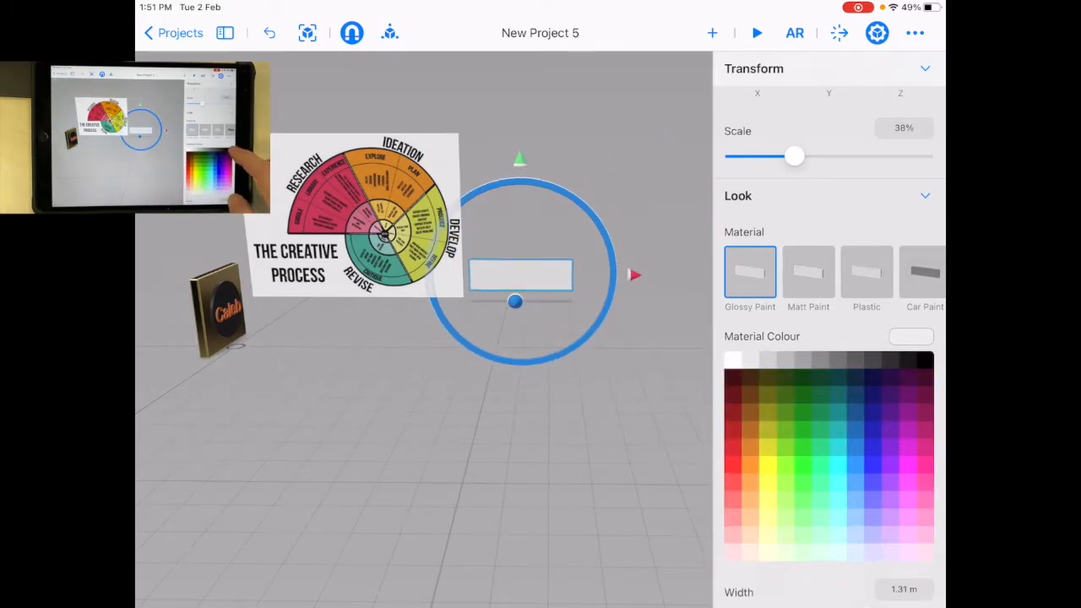
{"action": "left_click", "coordinate": [926, 360]}
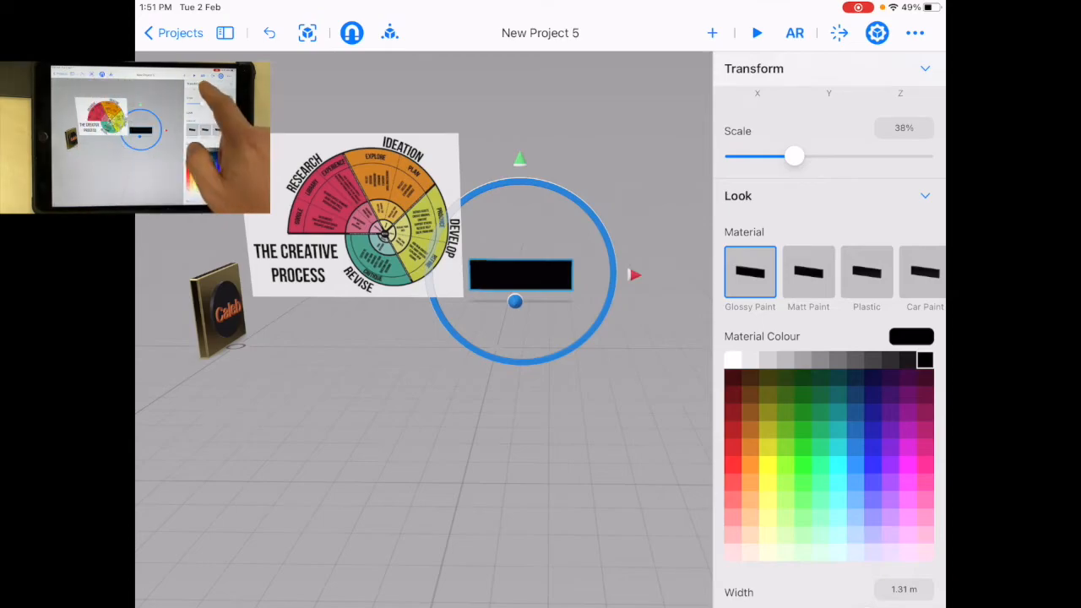
{"action": "left_click", "coordinate": [713, 34]}
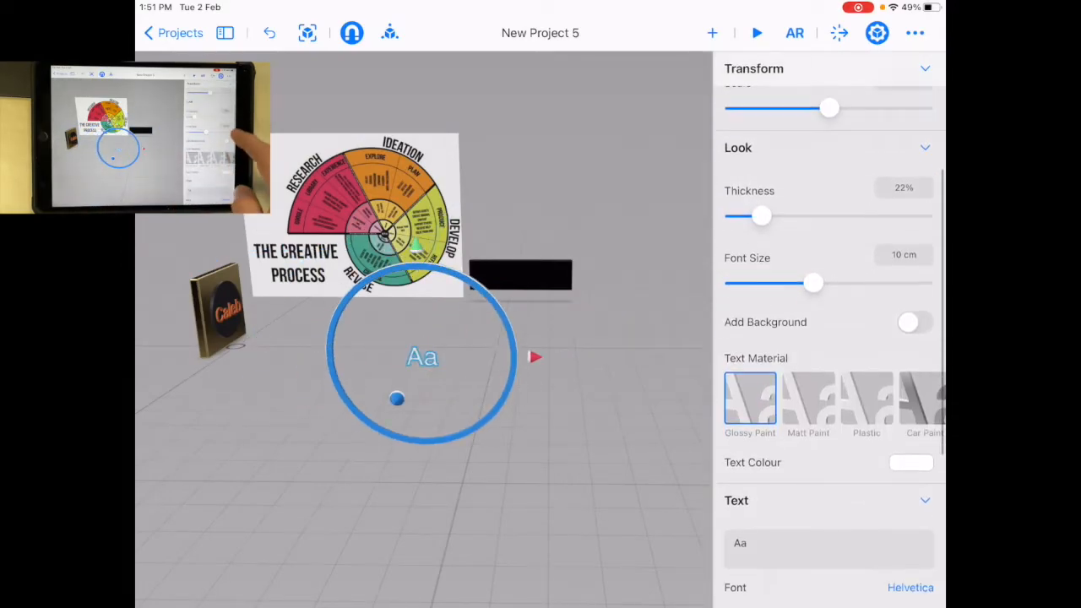
Set the text object's wording to 'Touch photo to hear my thinking'.
{"action": "left_click", "coordinate": [828, 544]}
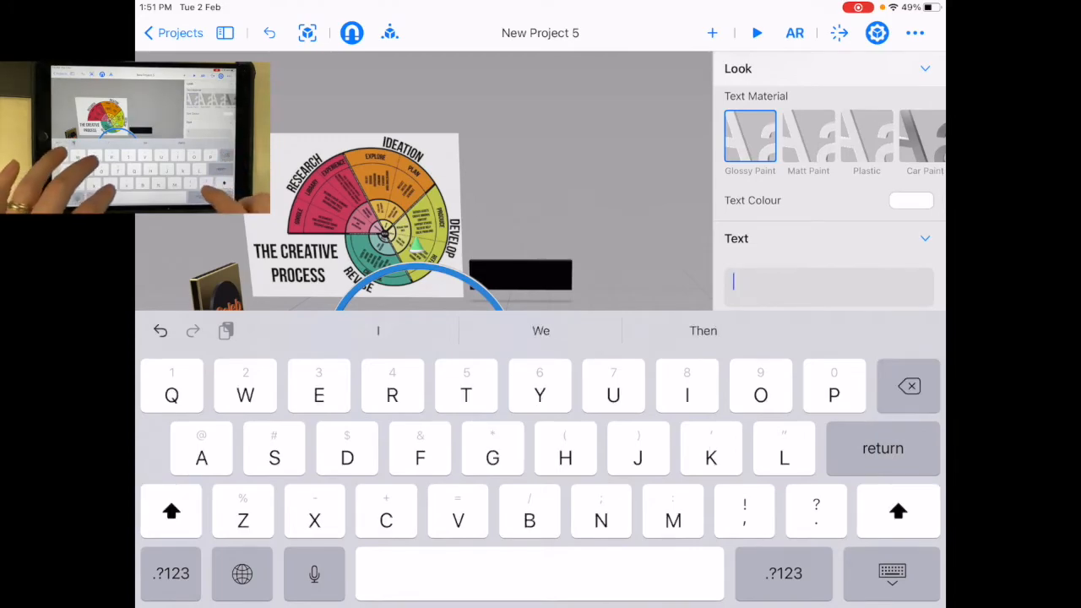
{"action": "type", "text": "Touch photo to"}
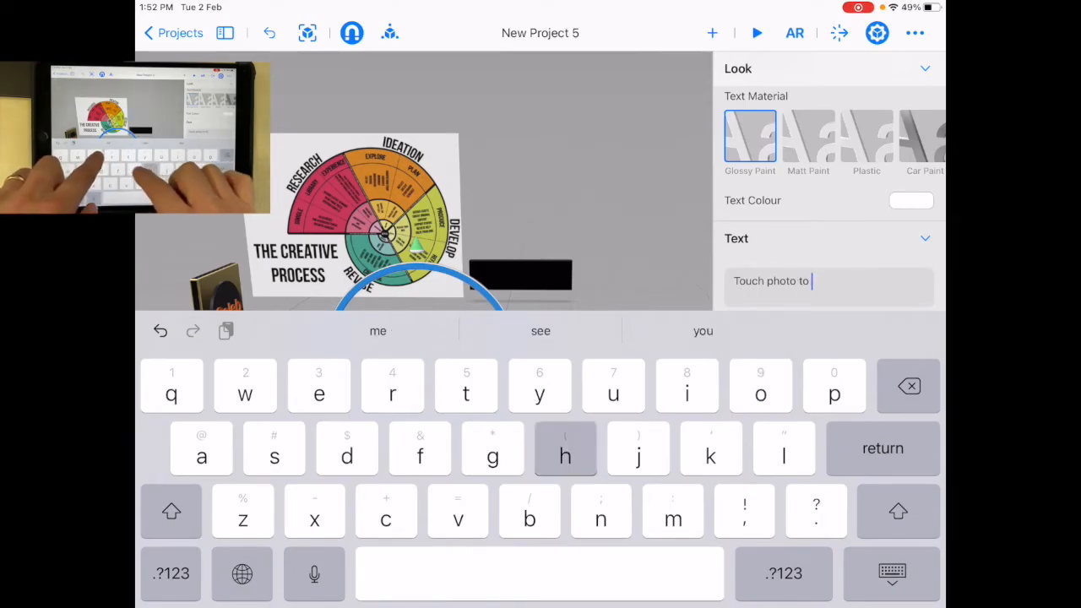
{"action": "type", "text": "hear my thinking"}
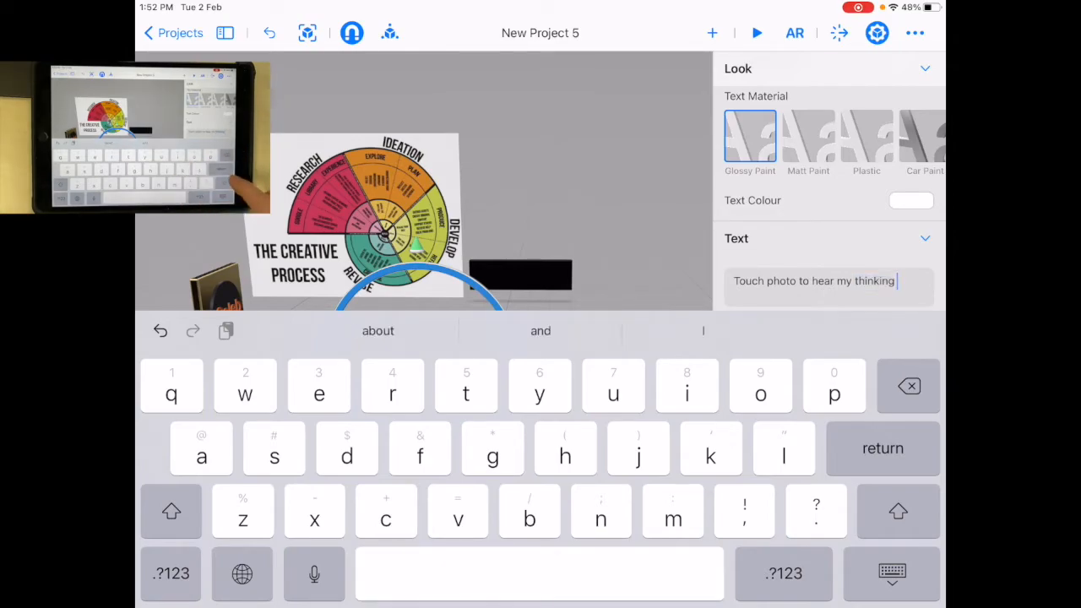
{"action": "left_click", "coordinate": [171, 510]}
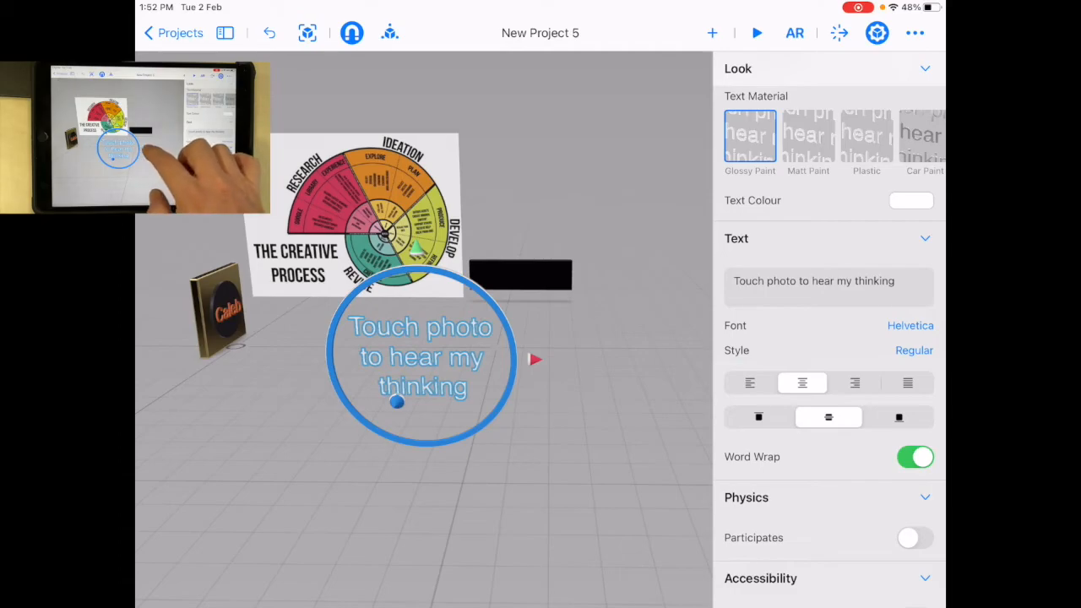
Scale the text to 35%, lower its font size to about 6 cm, and position it over the black box.
{"action": "left_click_drag", "start_coordinate": [422, 358], "coordinate": [537, 358]}
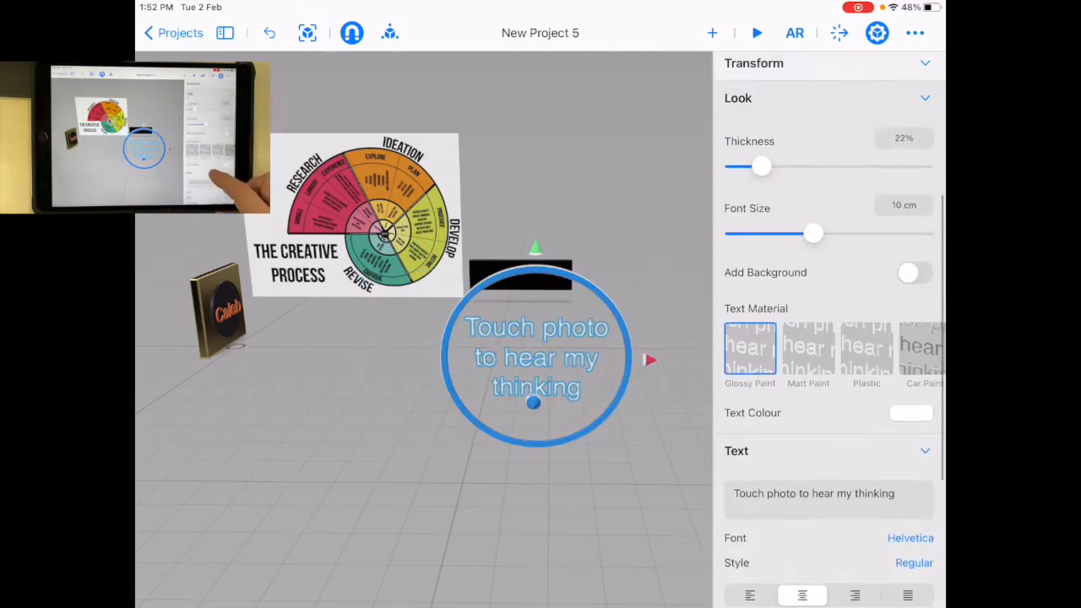
{"action": "left_click", "coordinate": [753, 63]}
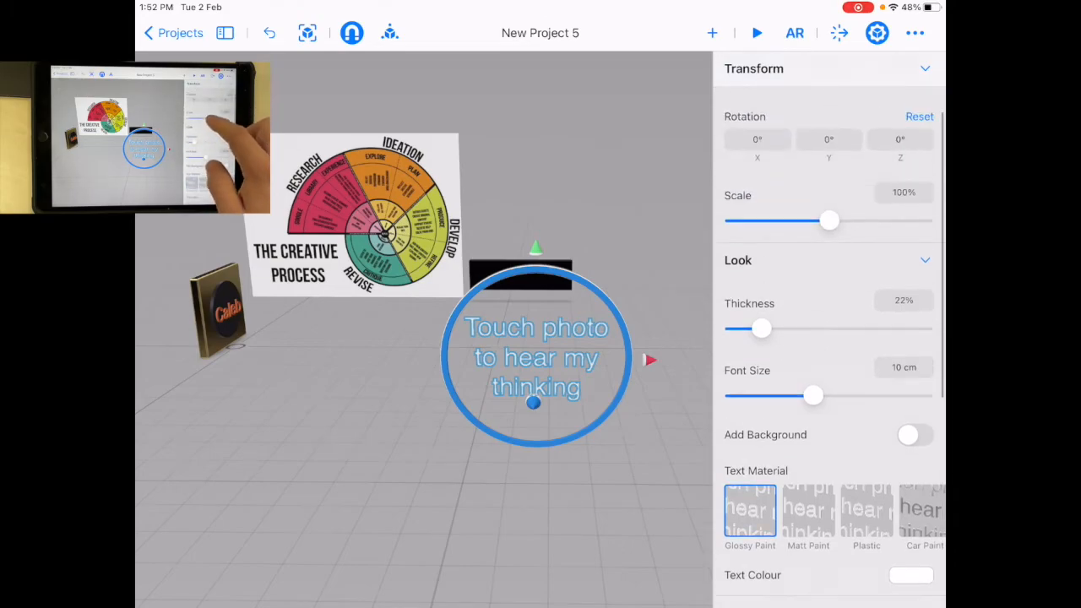
{"action": "left_click_drag", "start_coordinate": [829, 220], "coordinate": [791, 219]}
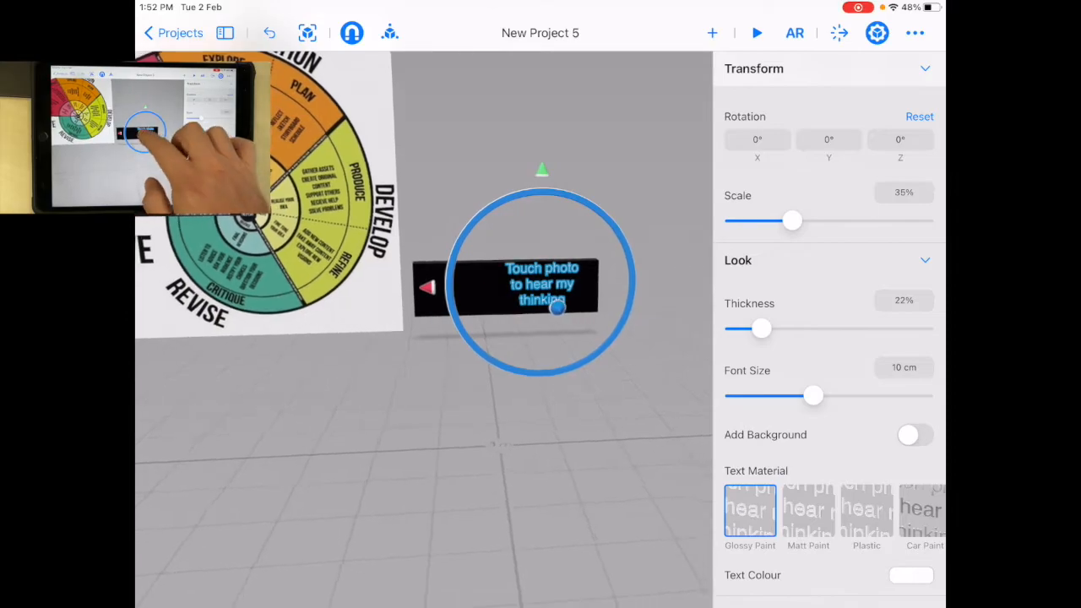
{"action": "left_click", "coordinate": [540, 287]}
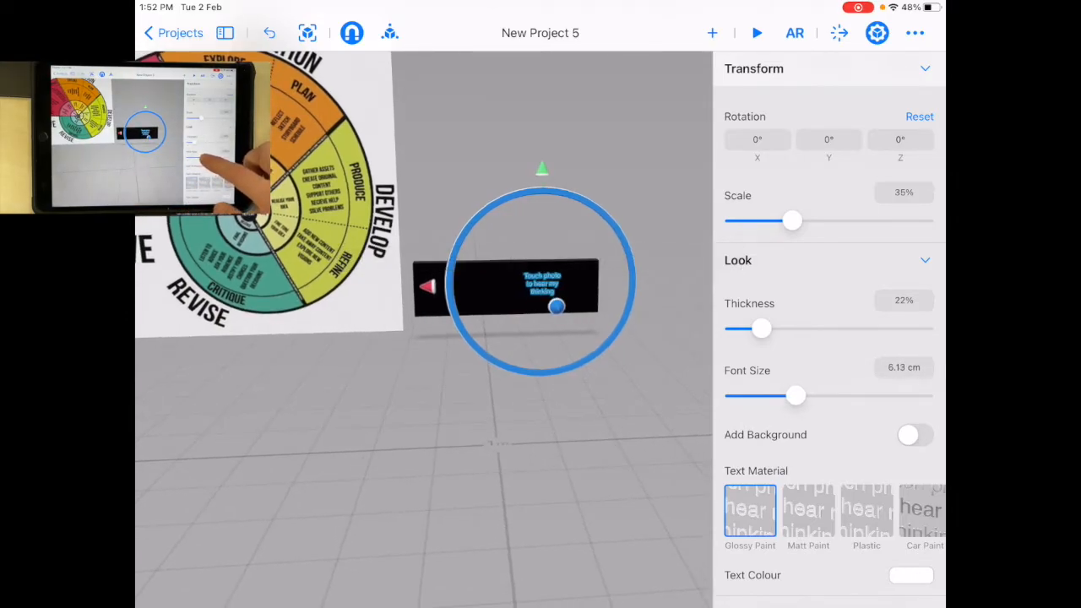
{"action": "left_click_drag", "start_coordinate": [795, 396], "coordinate": [814, 395]}
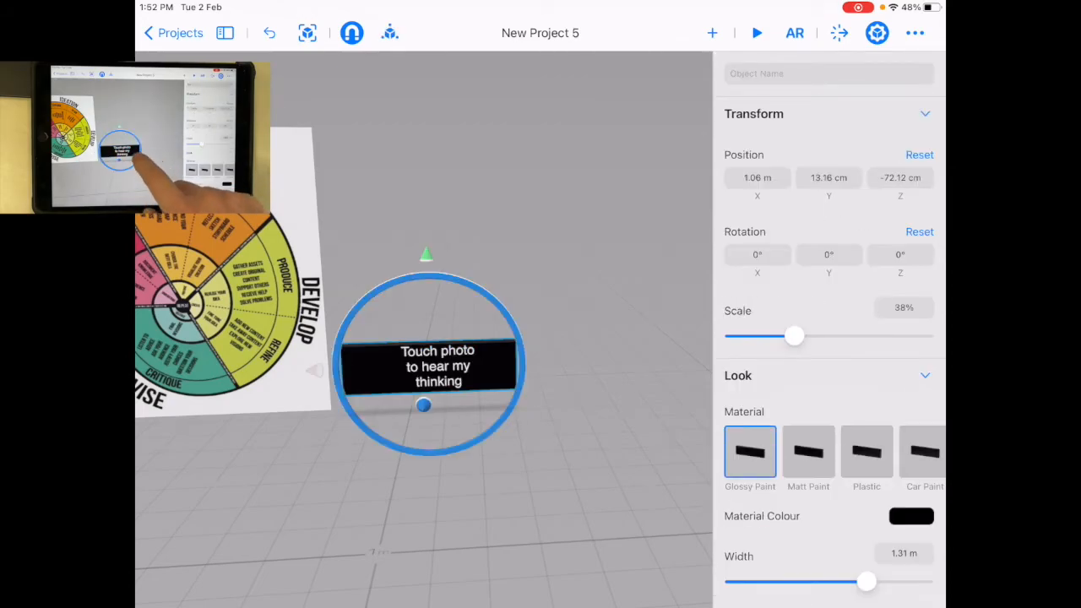
Raise the sign text's Thickness from 22% to 58%.
{"action": "scroll", "scroll_direction": "down", "scroll_amount": 3}
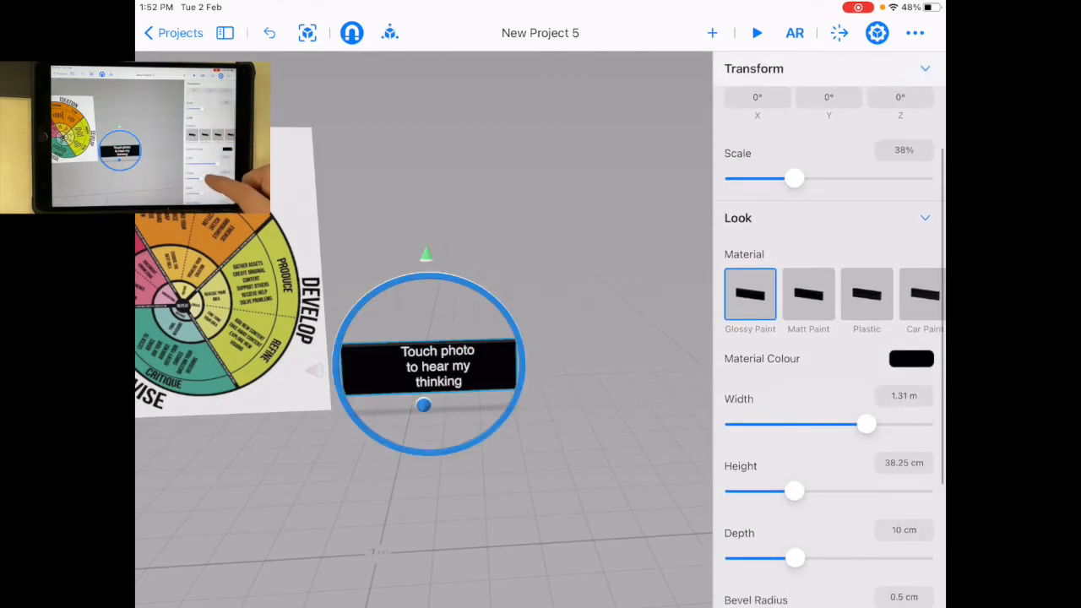
{"action": "left_click_drag", "start_coordinate": [868, 424], "coordinate": [851, 424]}
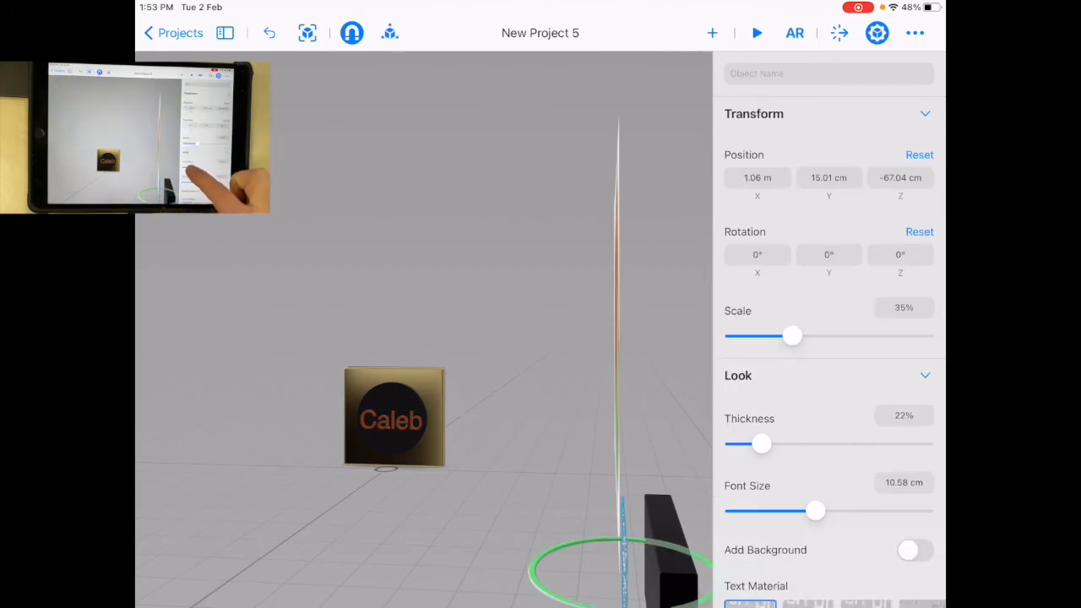
{"action": "left_click_drag", "start_coordinate": [760, 443], "coordinate": [808, 443]}
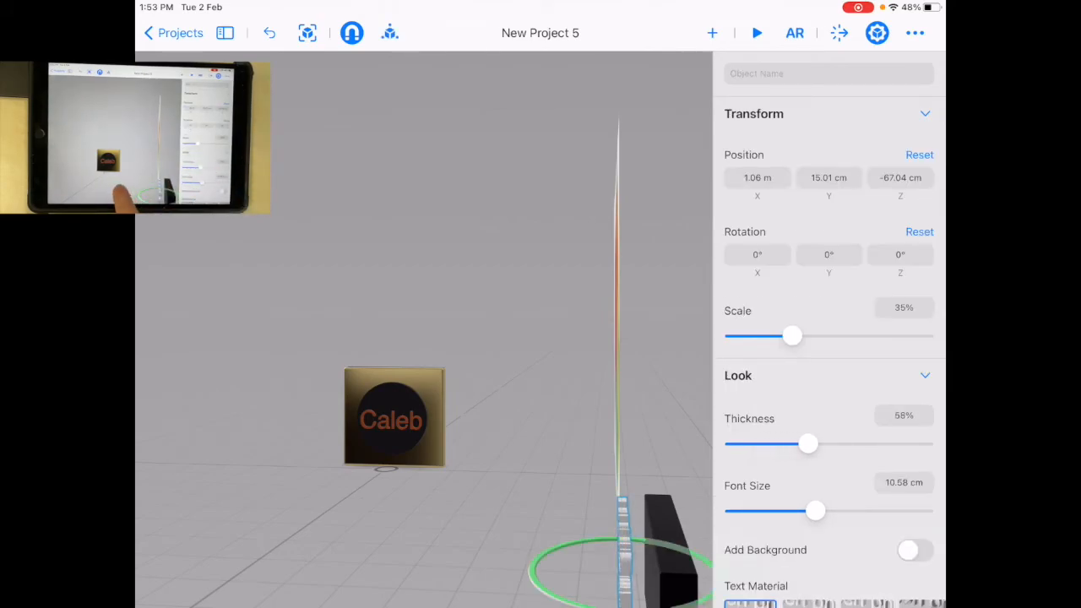